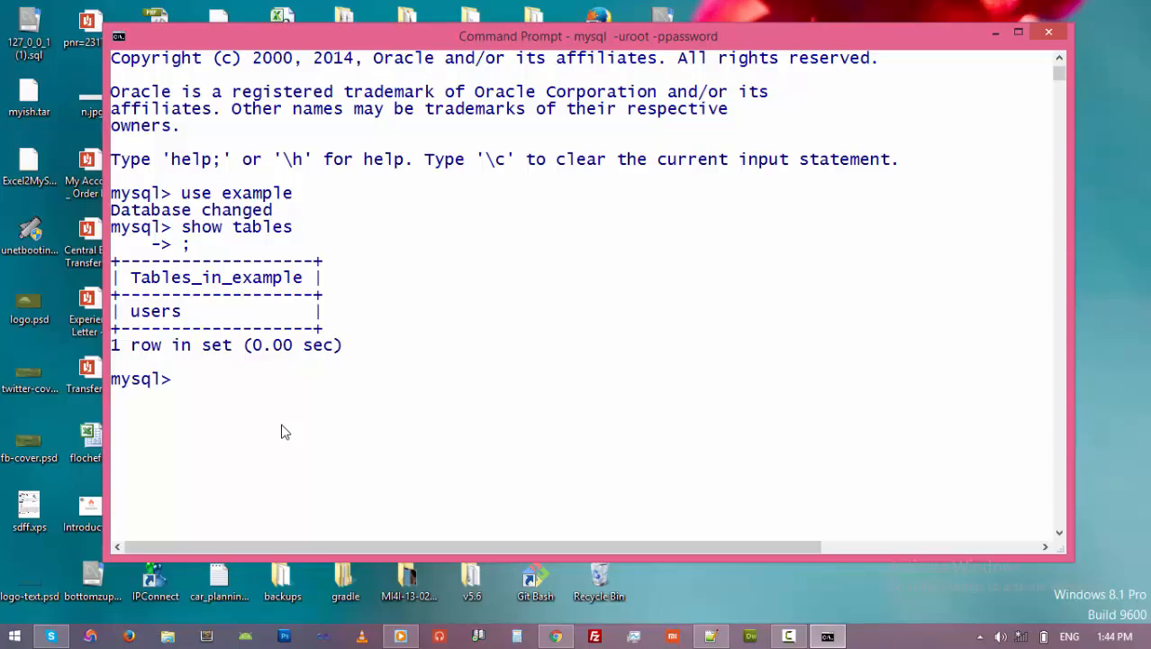
Query all rows of the users table with select * from users, listing ids 1 through 6
text(s)
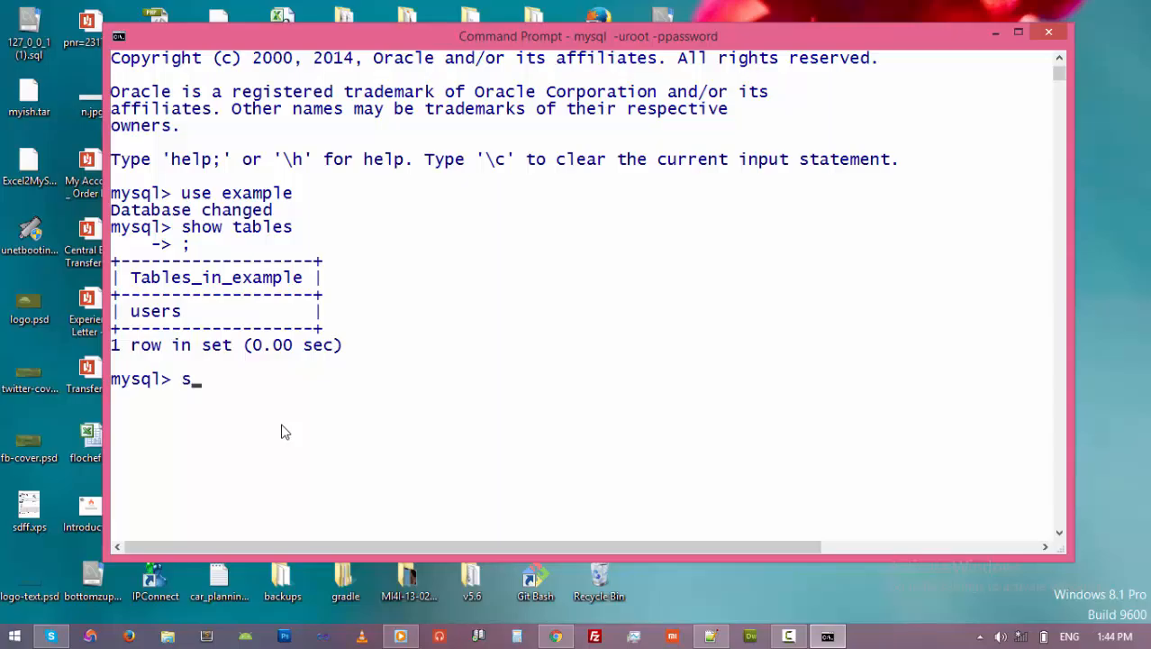
text(elc)
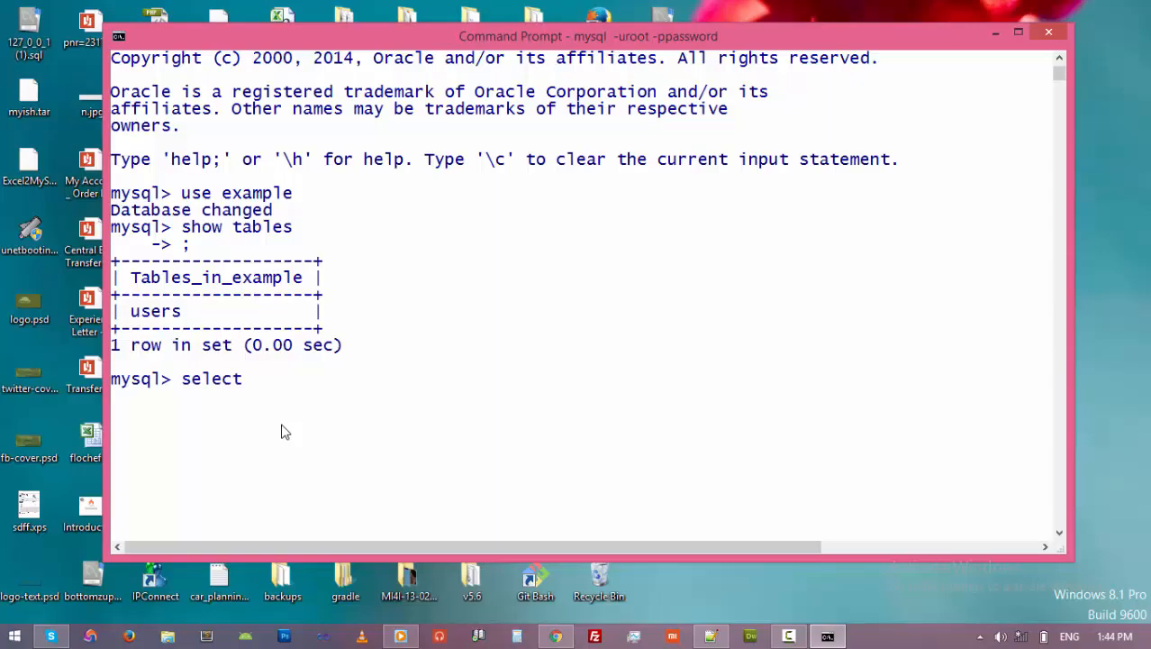
text(* f)
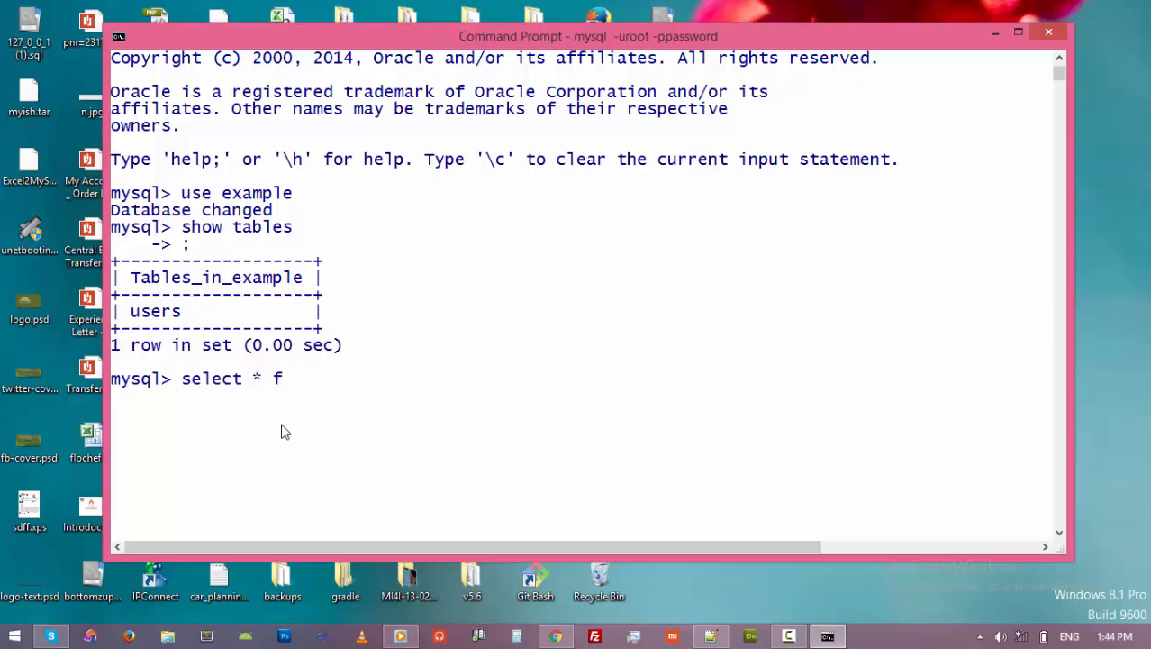
text(rom users;)
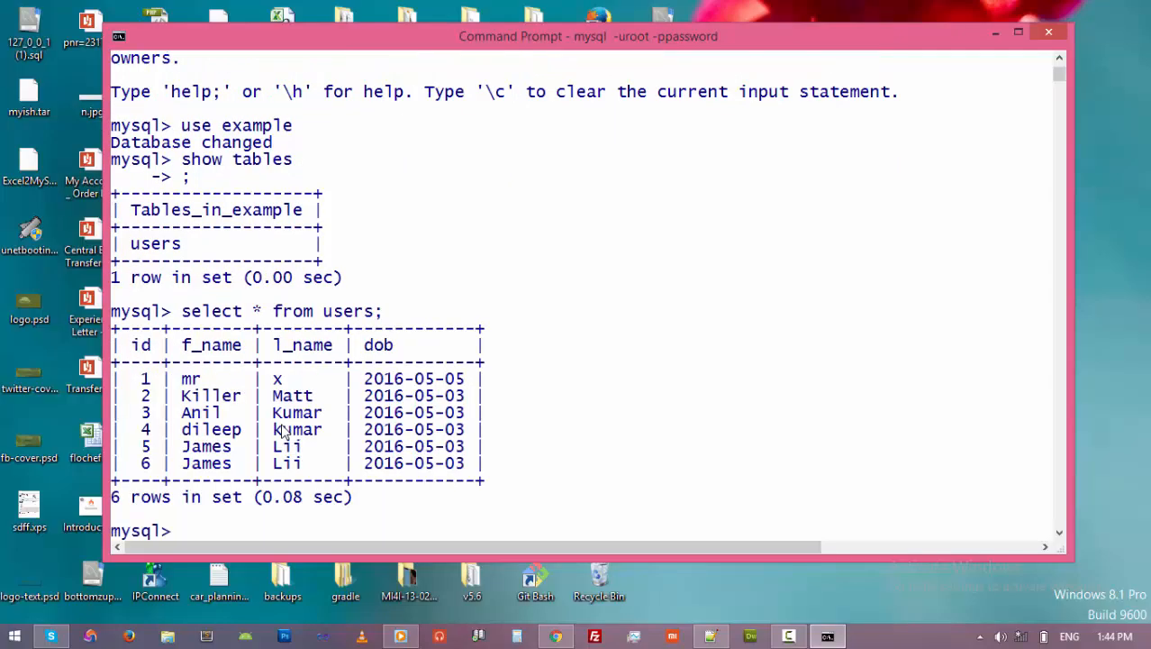
mouse_move(171, 469)
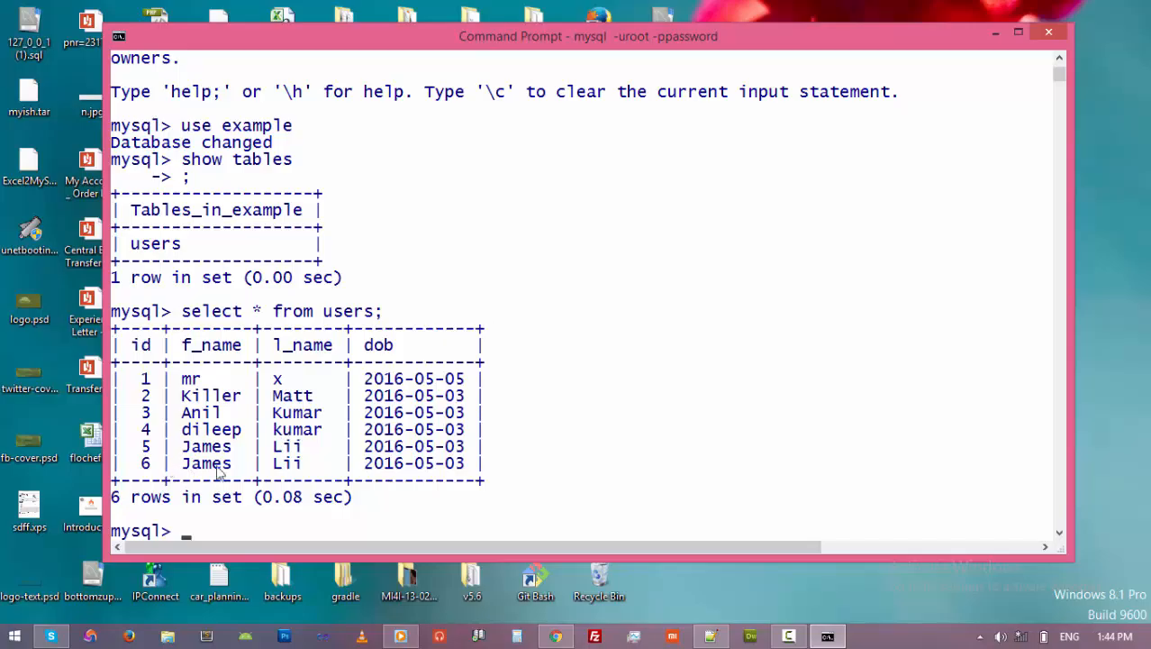
mouse_move(205, 414)
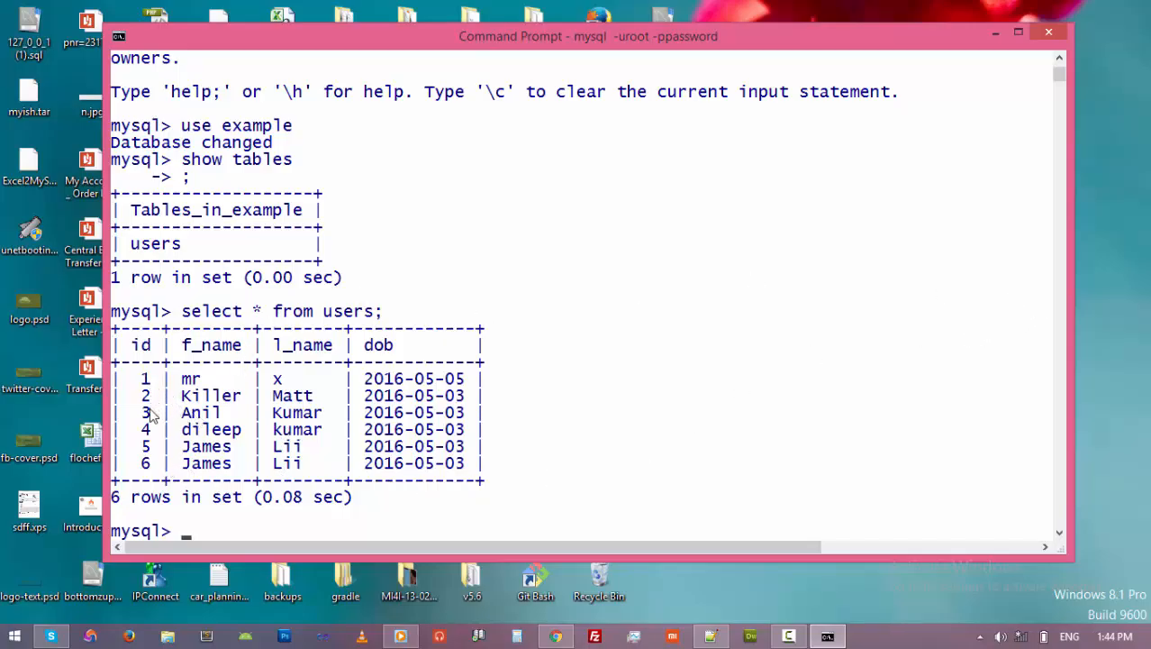
mouse_move(261, 533)
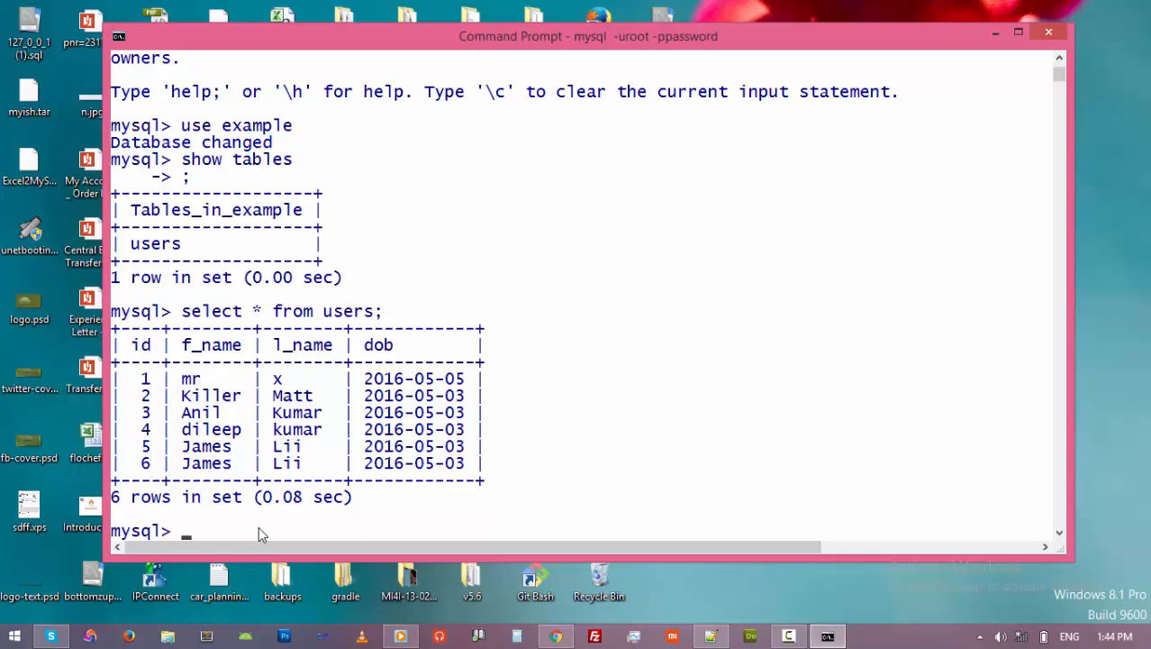
mouse_move(1016, 174)
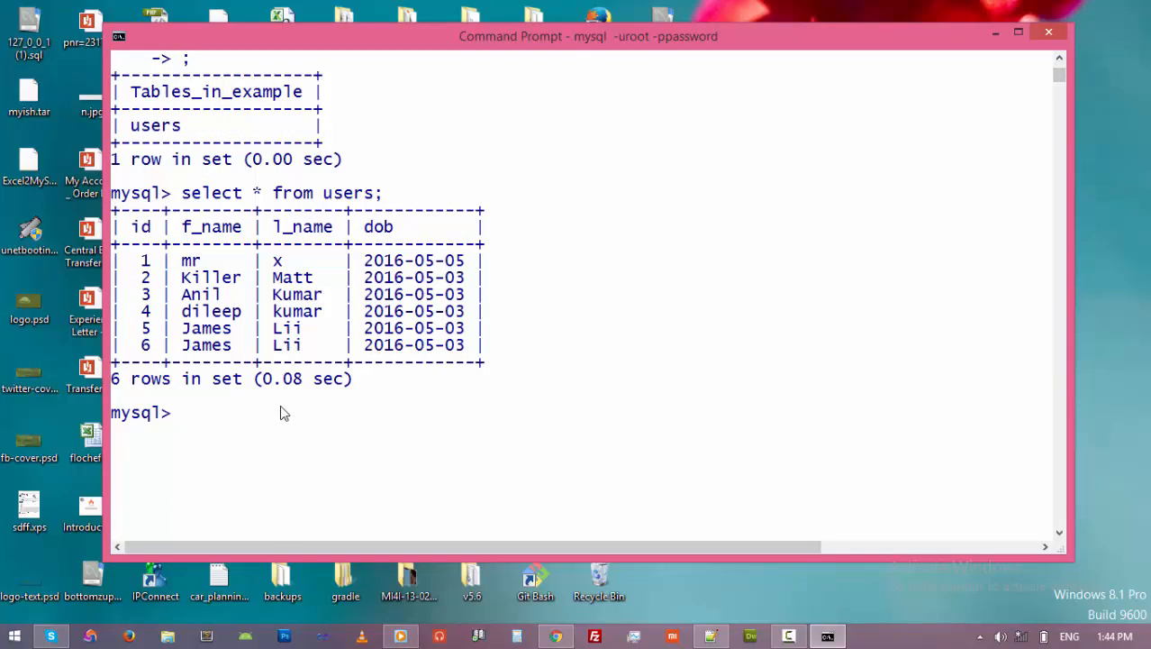
Delete all six rows with delete from users; and re-list the table to confirm it is empty
text(del)
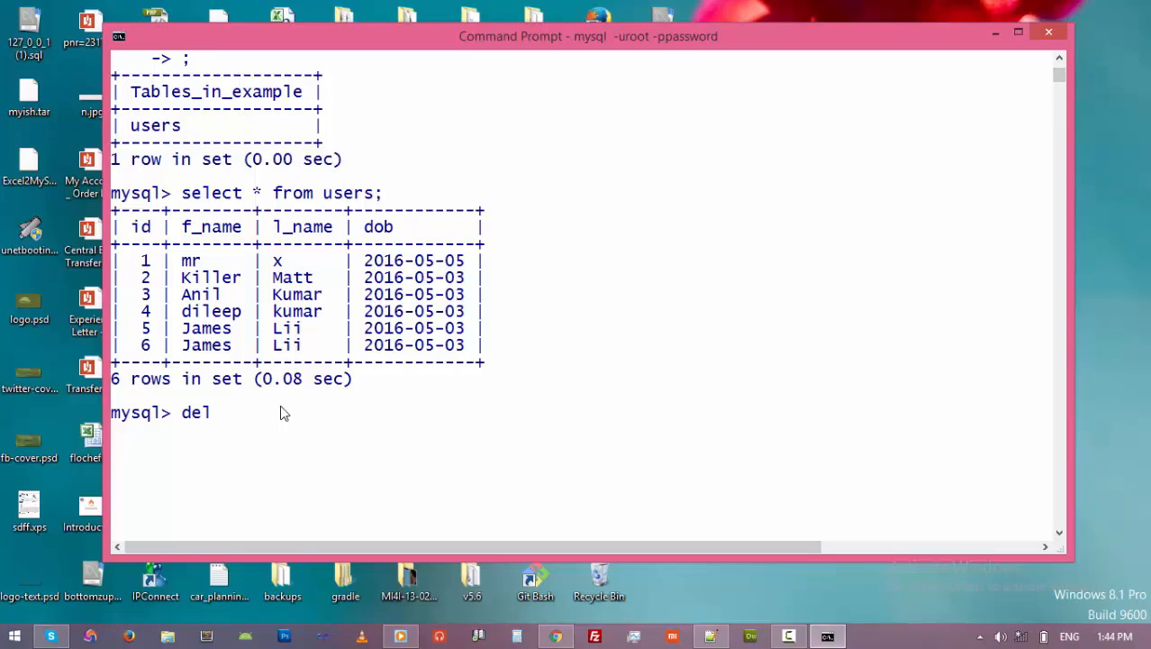
text(ete)
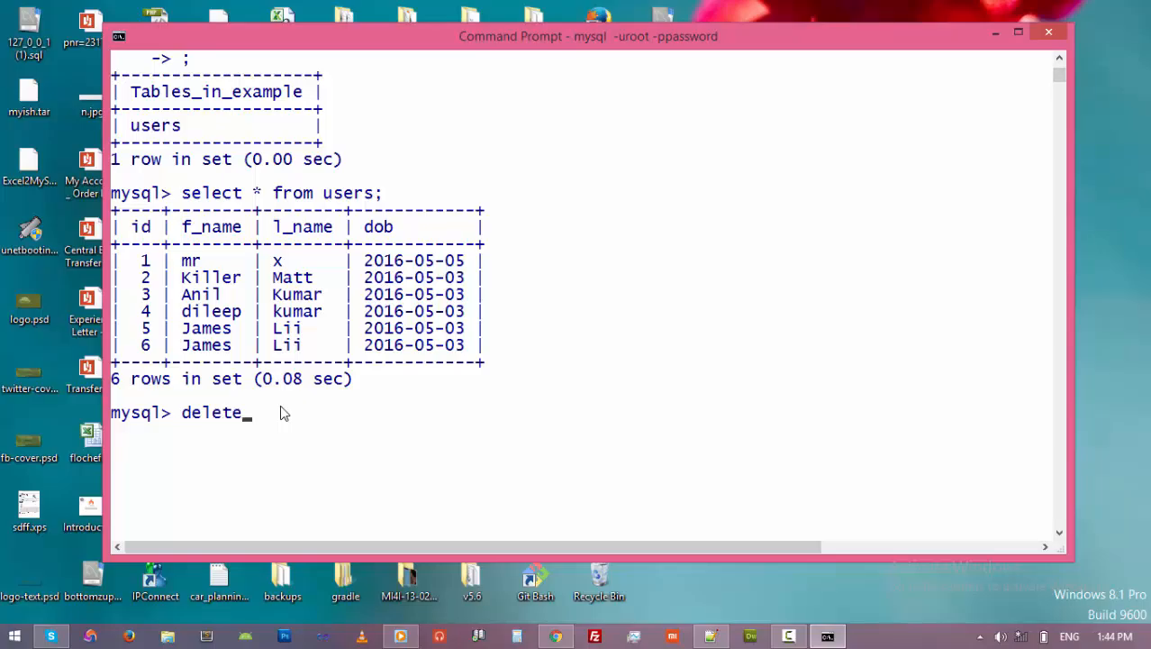
text(from)
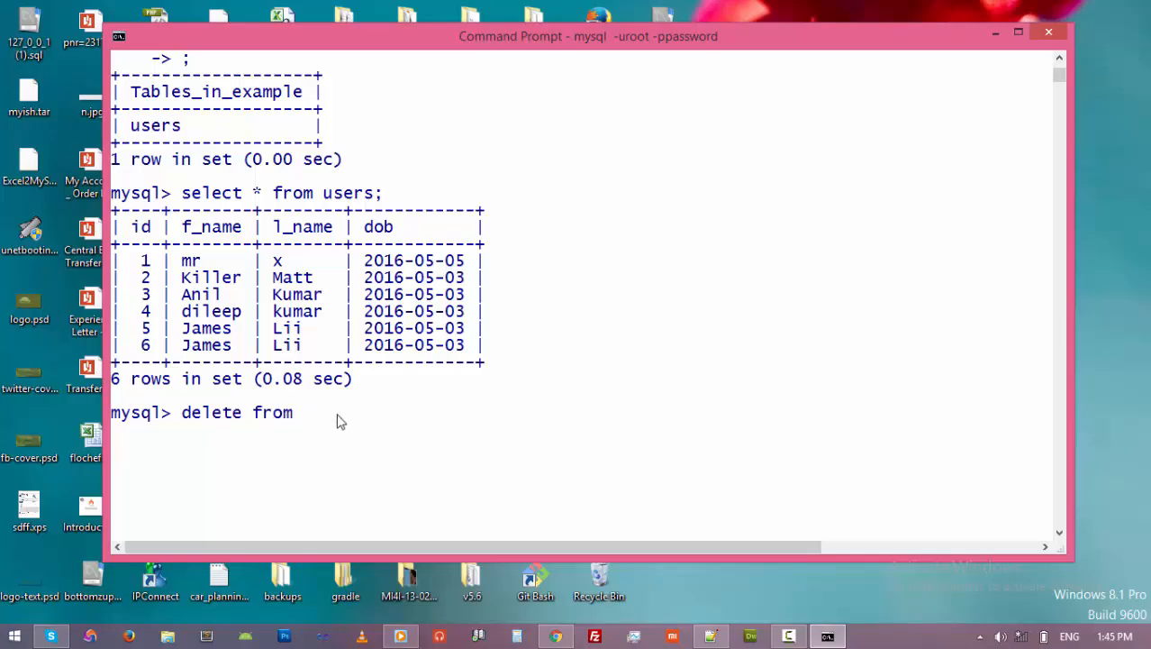
text(us)
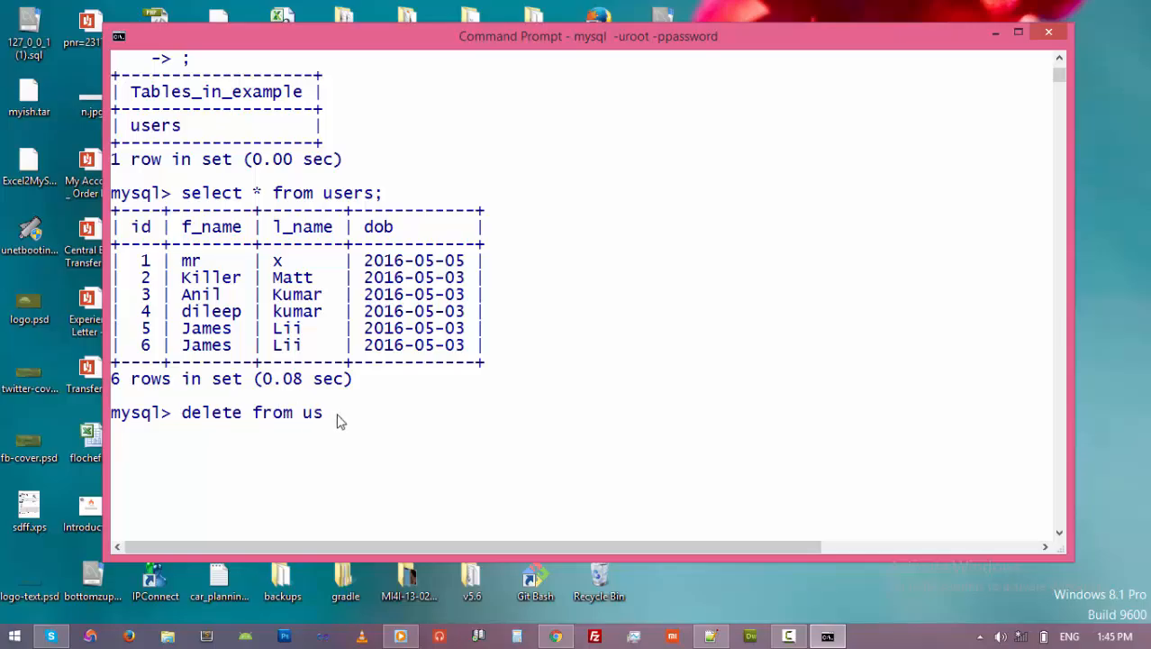
text(ers;)
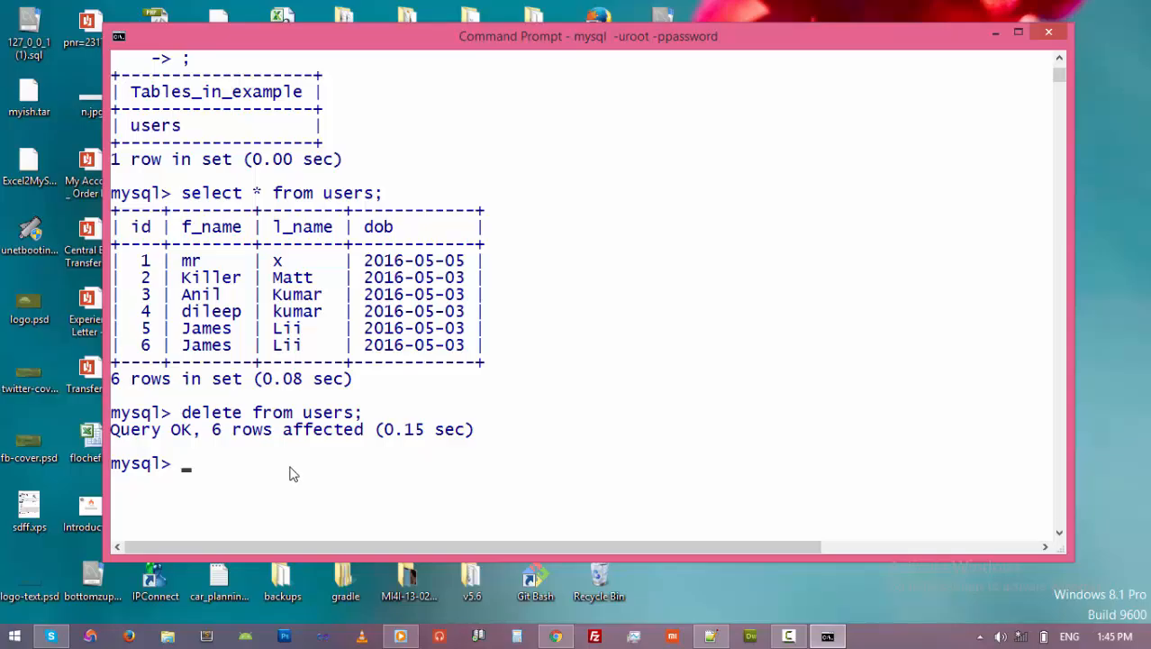
text(delete from users;)
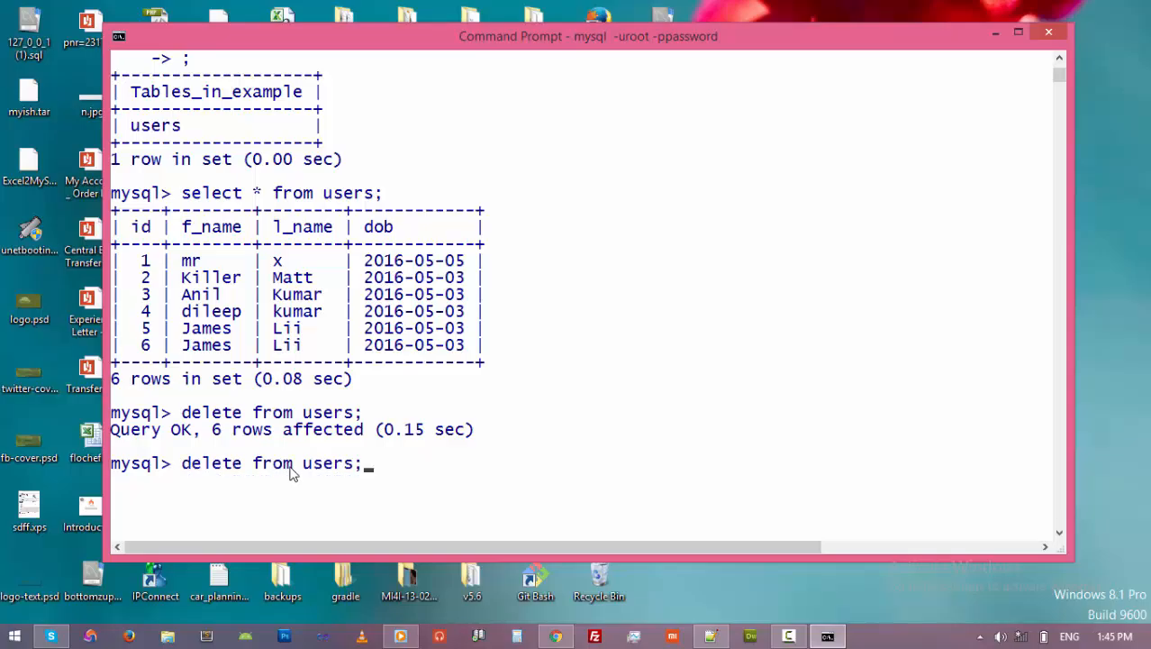
key(Return)
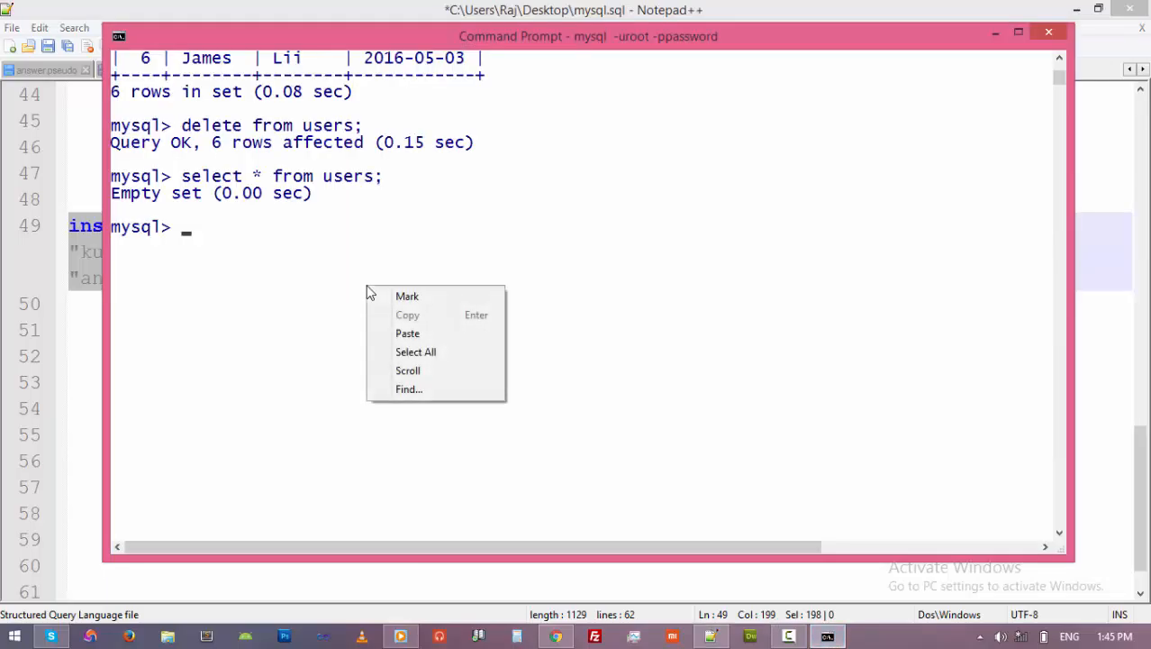
Insert the five prepared rows and list users, showing ids continuing at 7 through 11
click(407, 331)
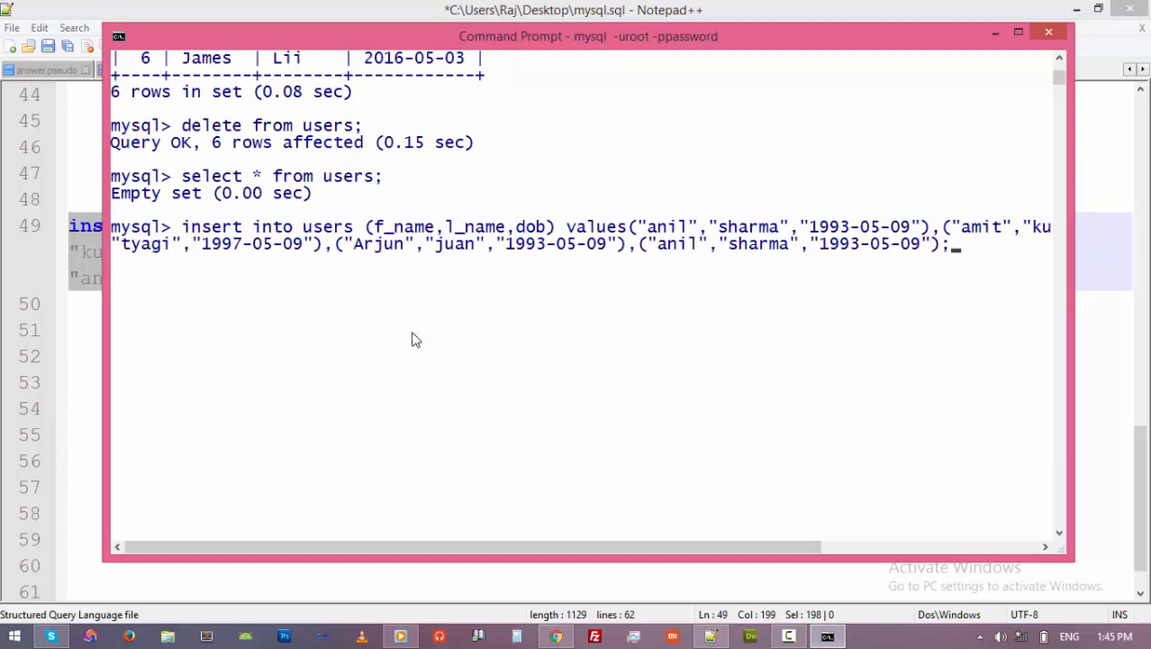
key(enter)
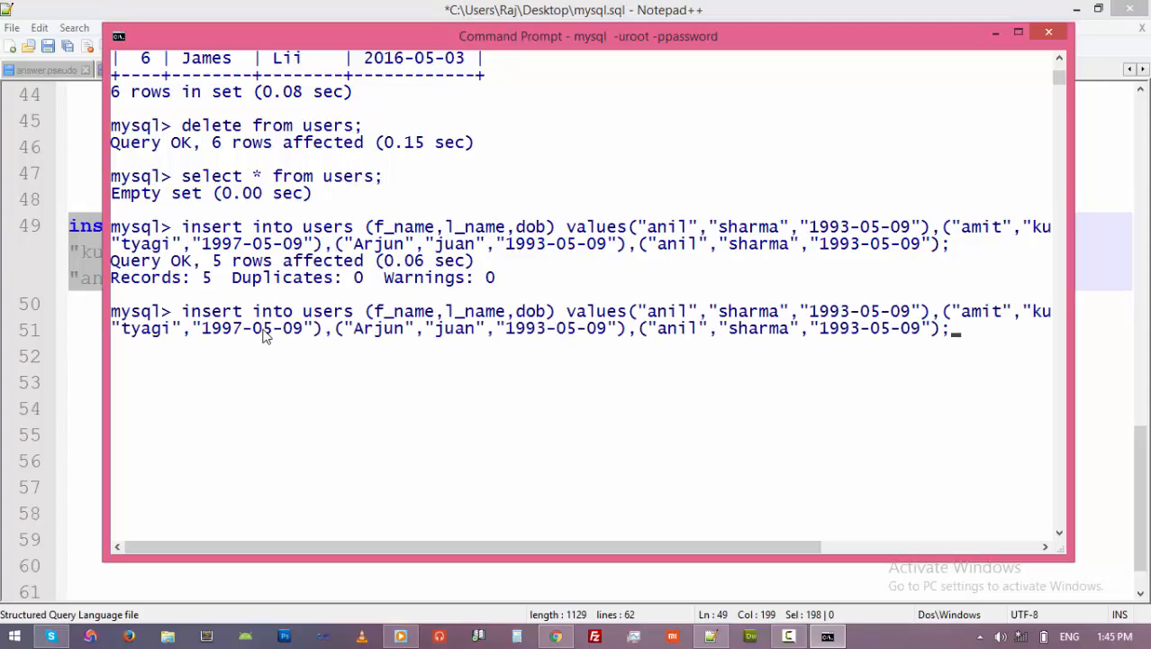
key(enter)
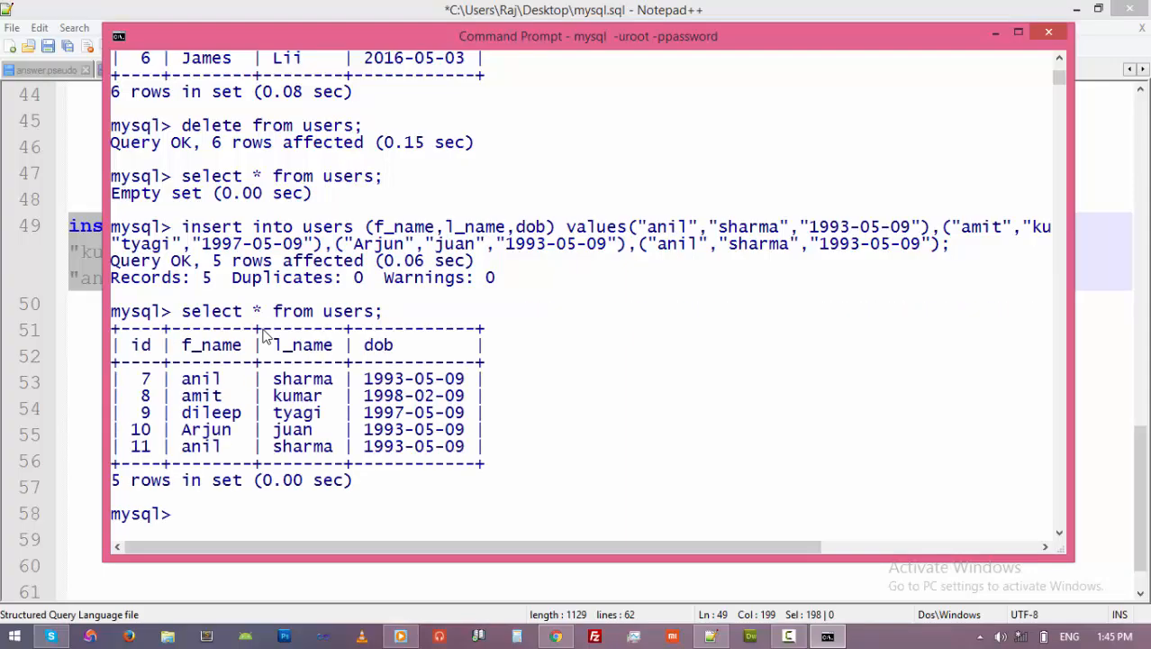
mouse_move(129, 393)
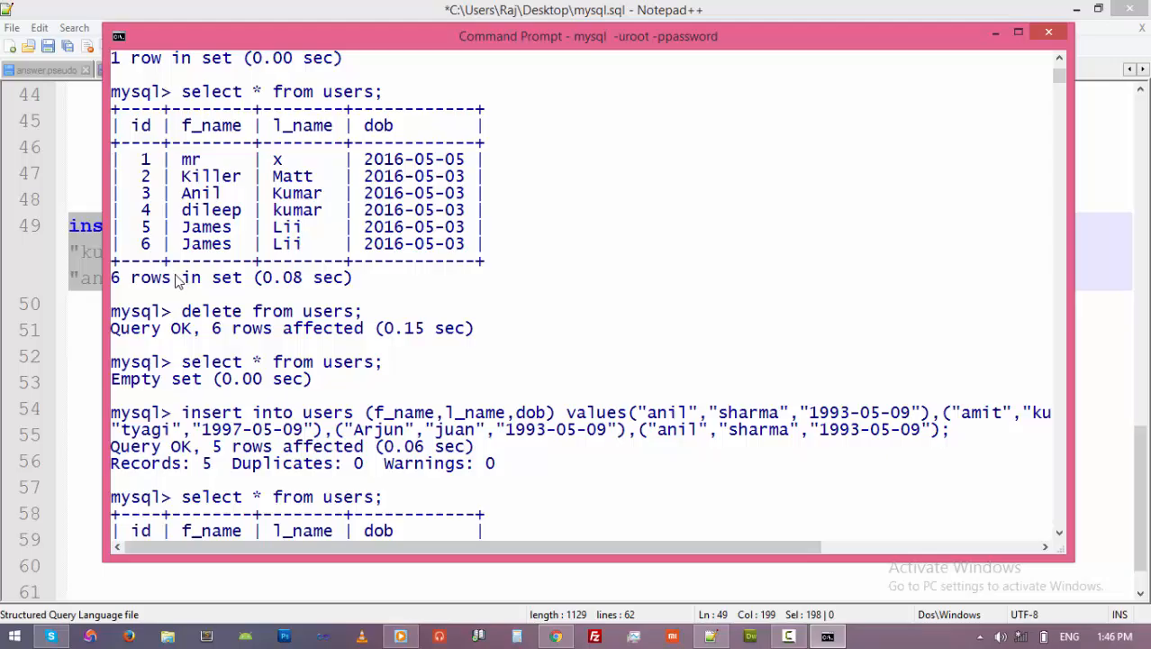
mouse_move(147, 162)
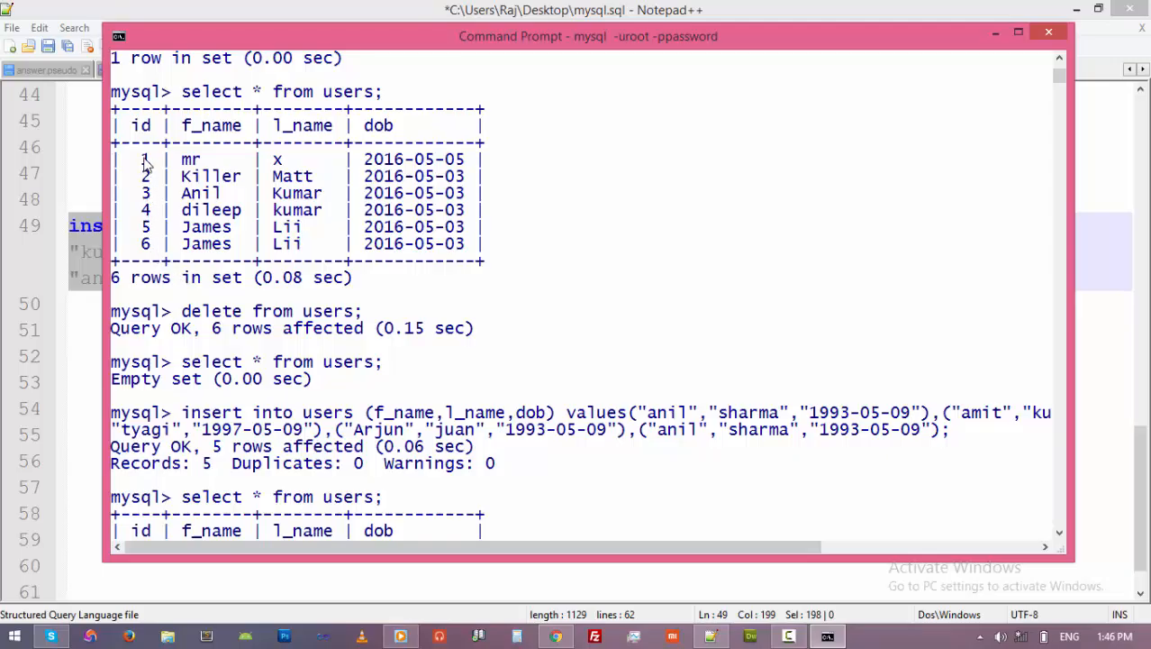
mouse_move(153, 248)
text(select * from users;)
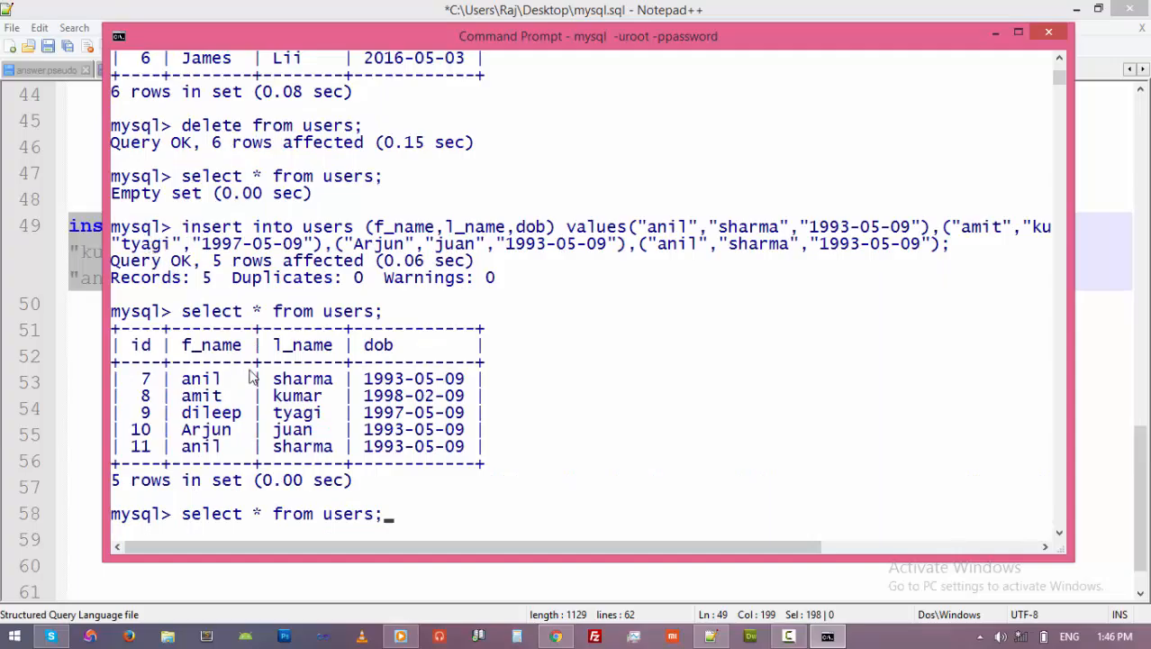
mouse_move(634, 411)
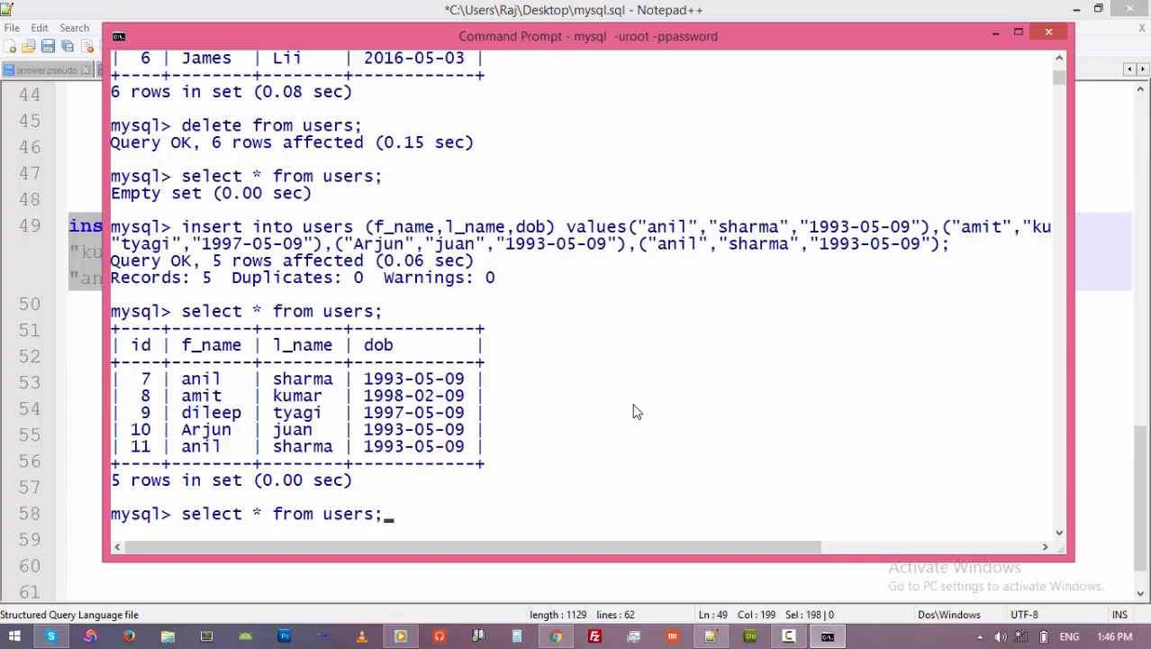
mouse_move(559, 466)
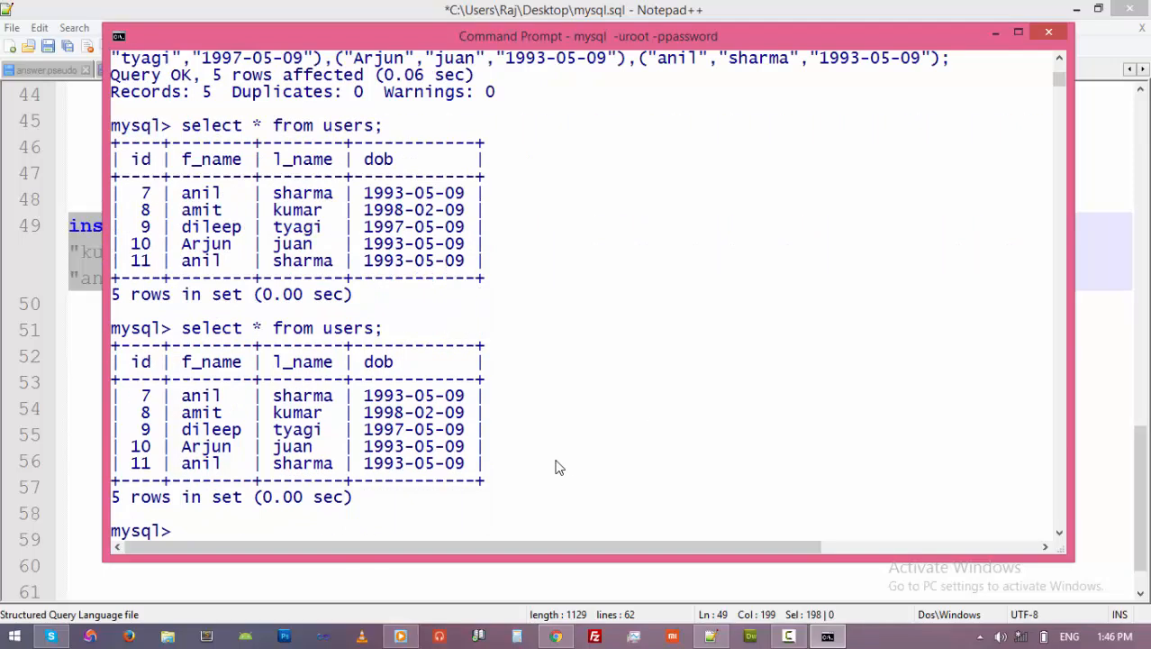
Empty the table with truncate users; and query it to return an empty set
text(t)
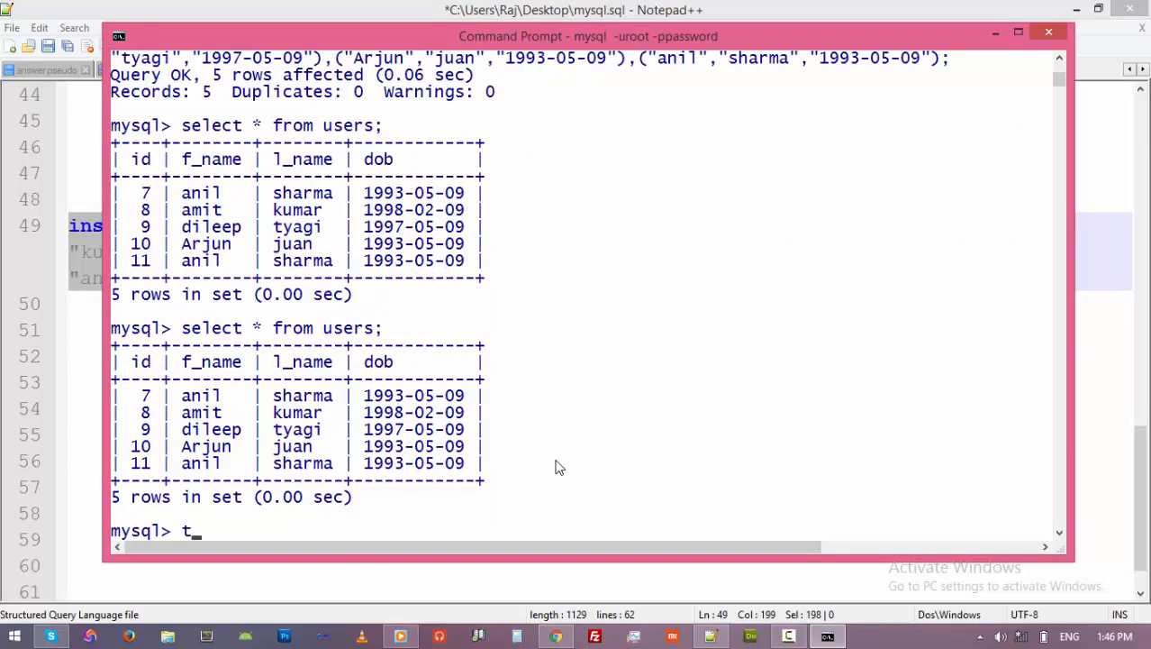
text(runca)
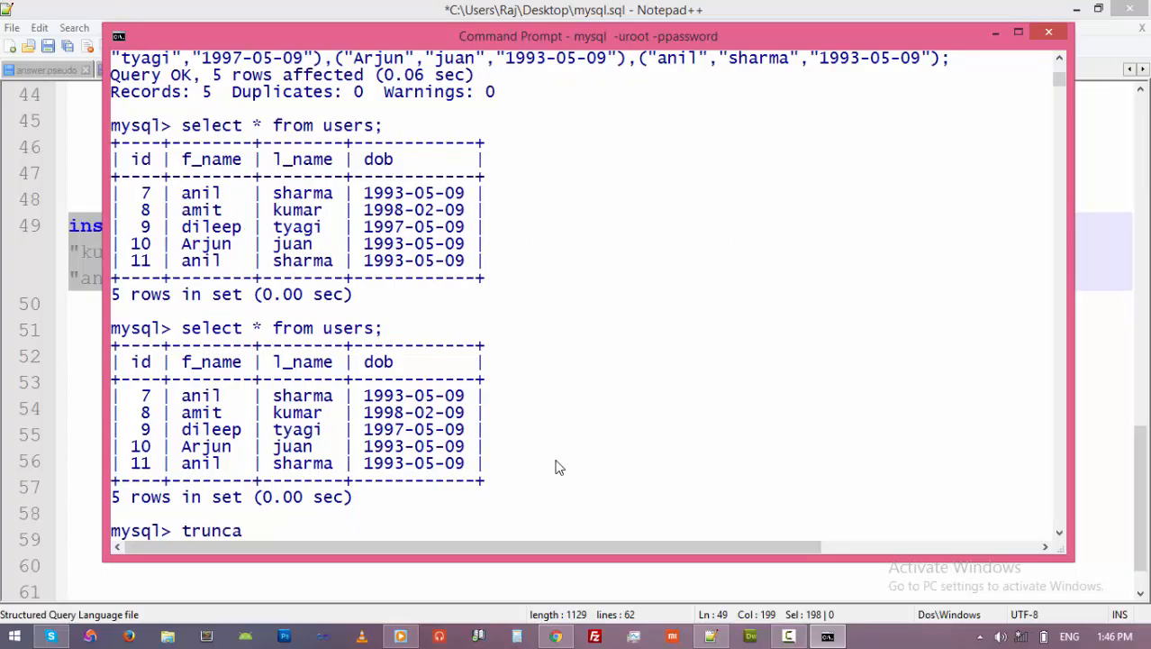
text(te)
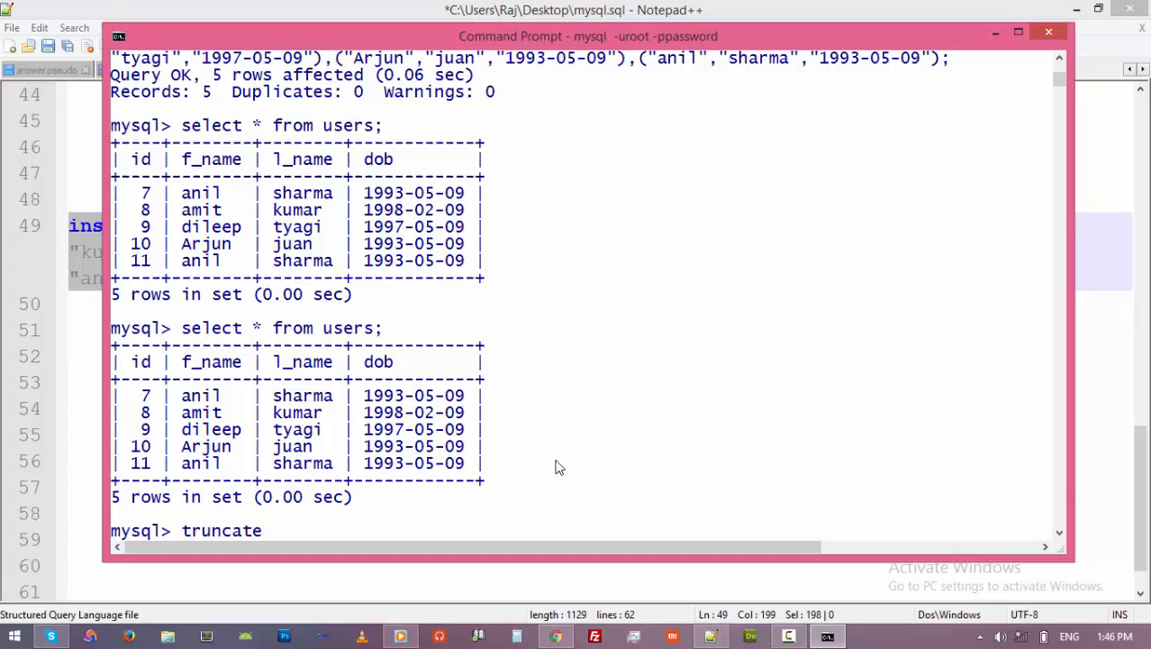
text(user)
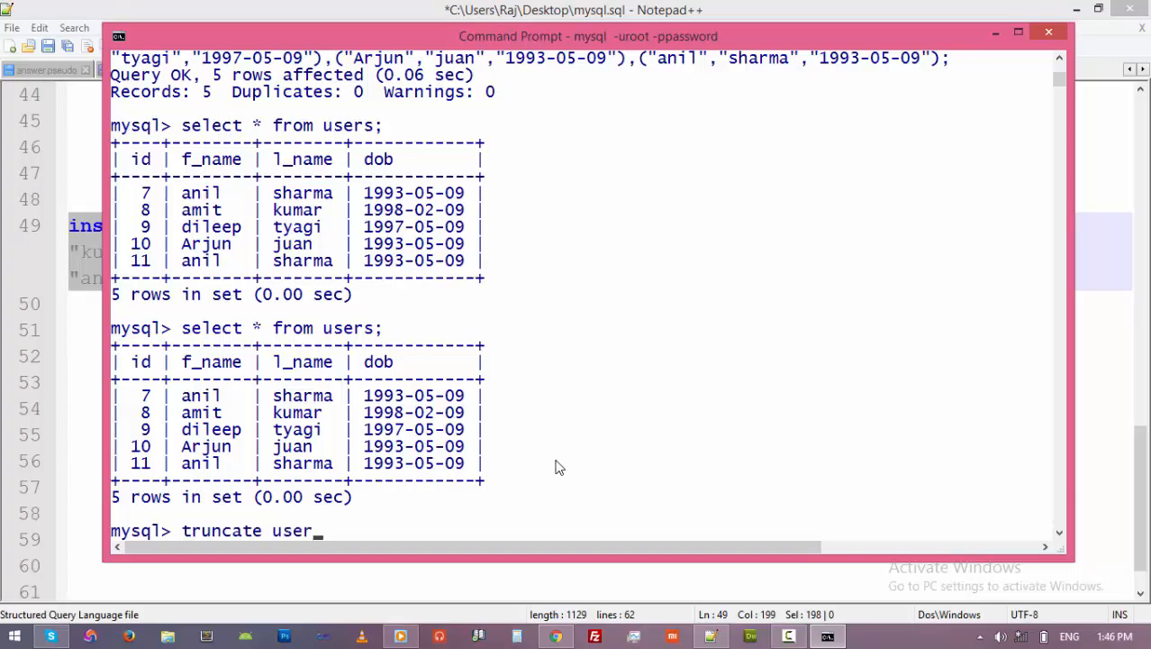
key(enter)
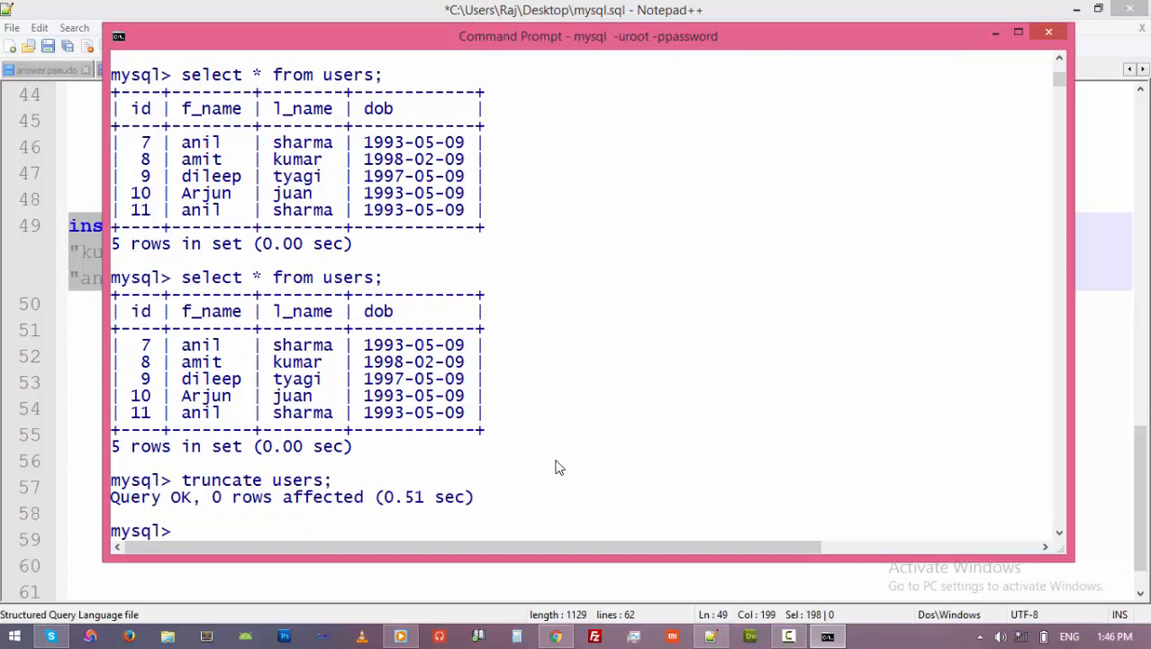
text(select * from users;)
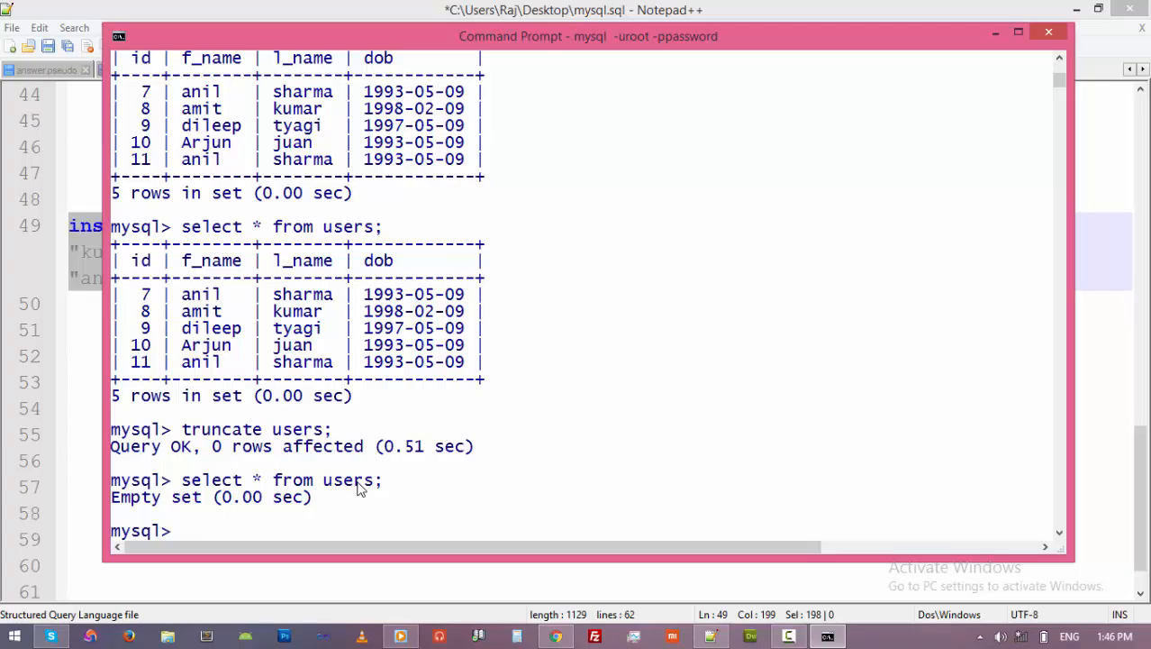
Paste and run the five-row INSERT, then list users showing ids restarting at 1 through 5
right_click(360, 487)
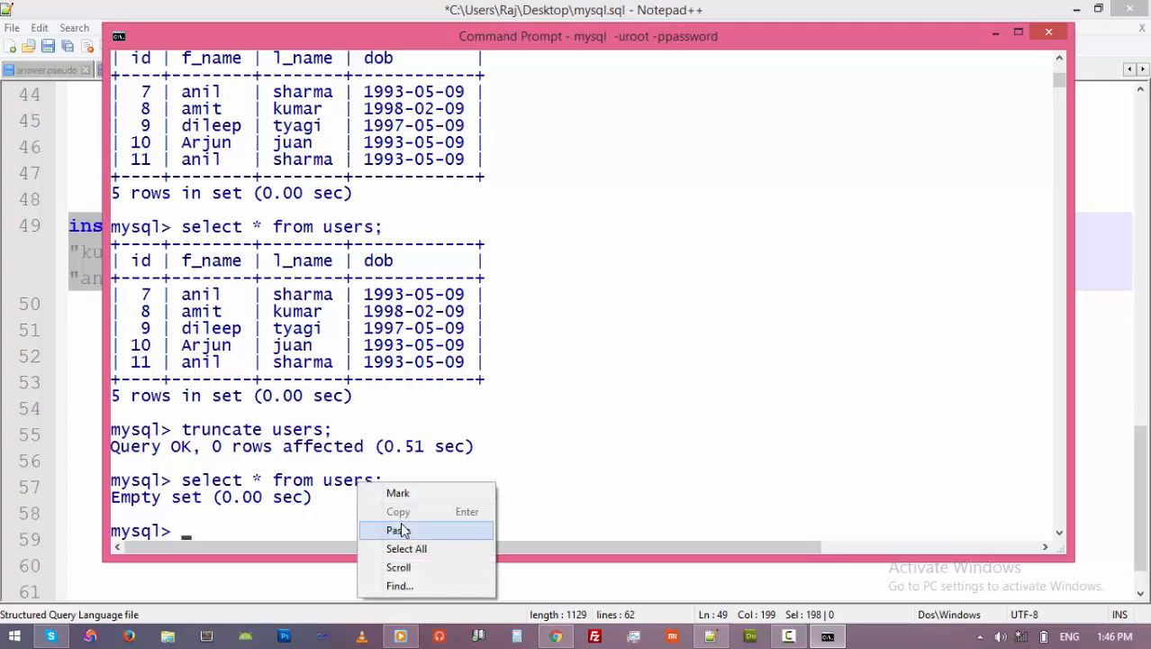
click(397, 530)
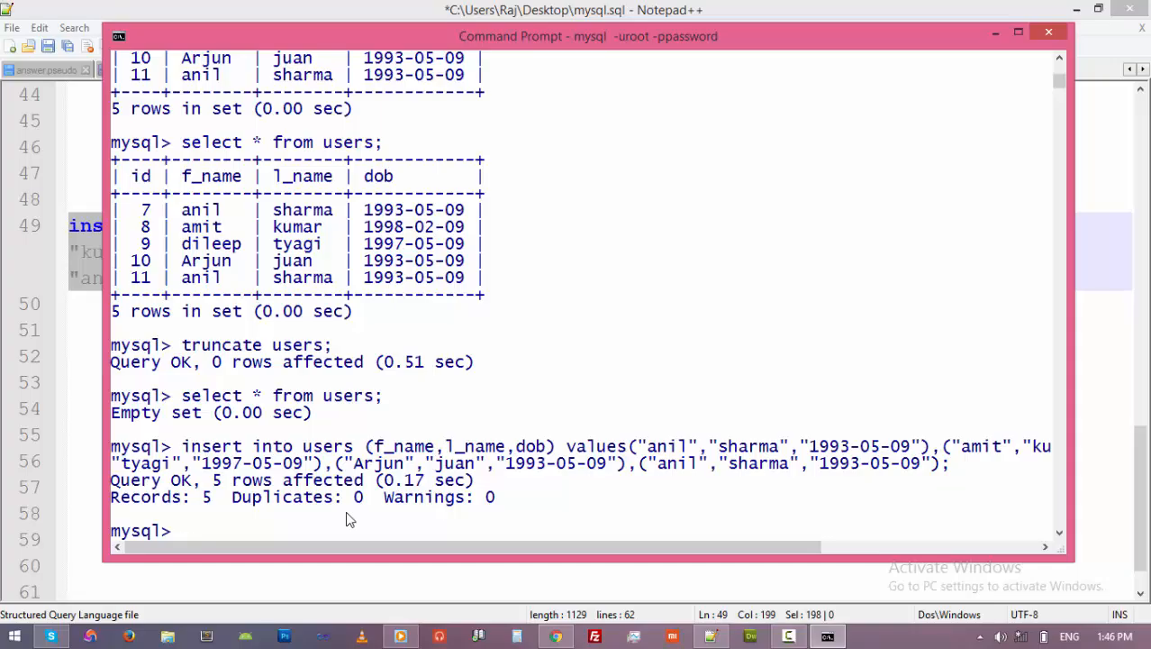
text(select * from users;)
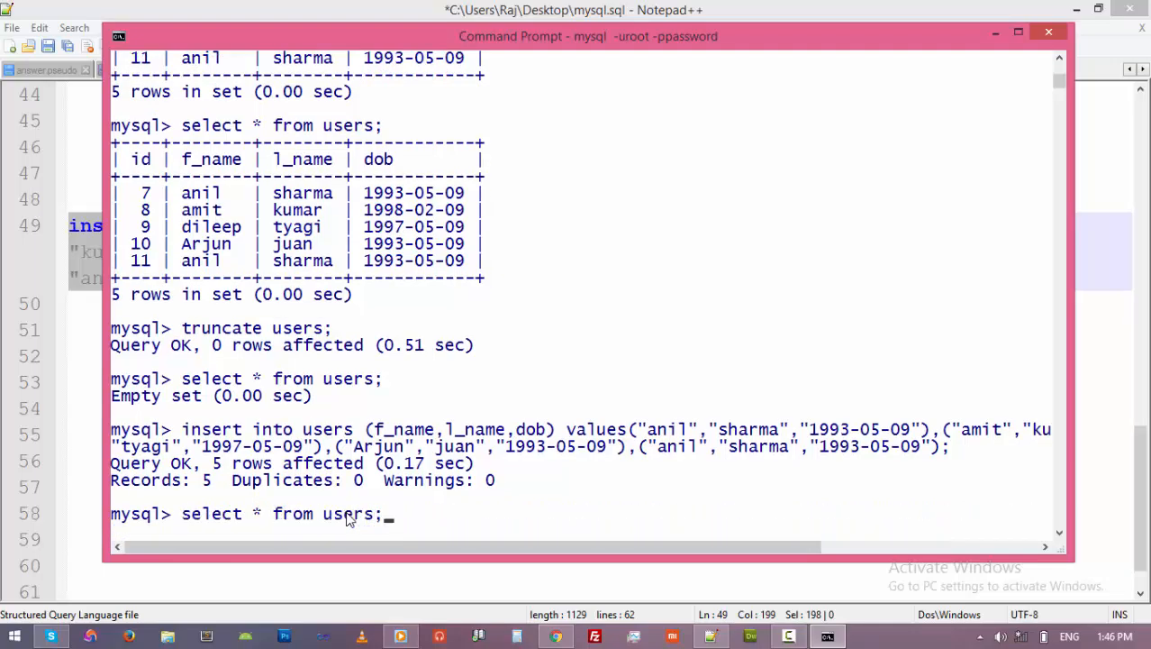
key(enter)
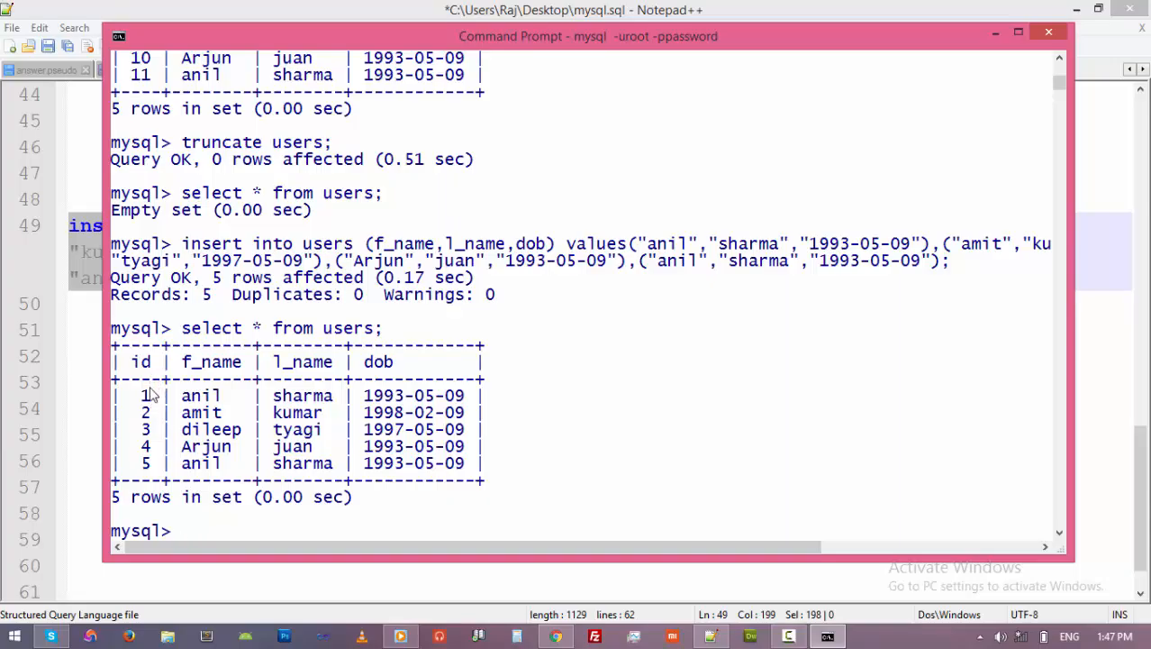
mouse_move(154, 469)
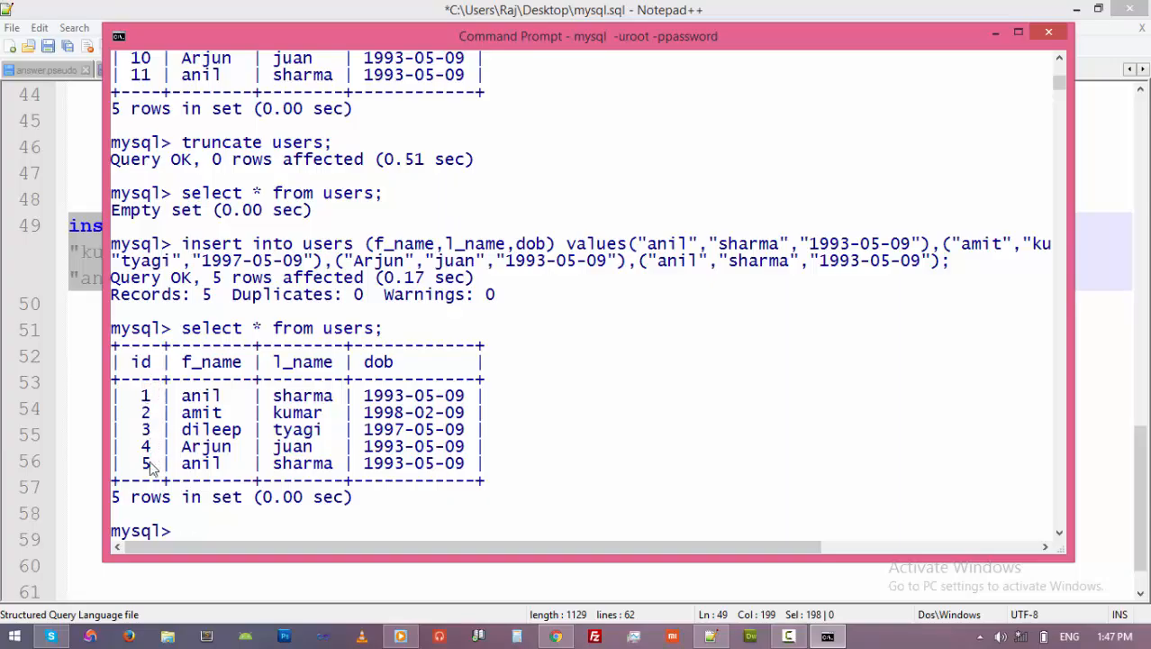
mouse_move(505, 418)
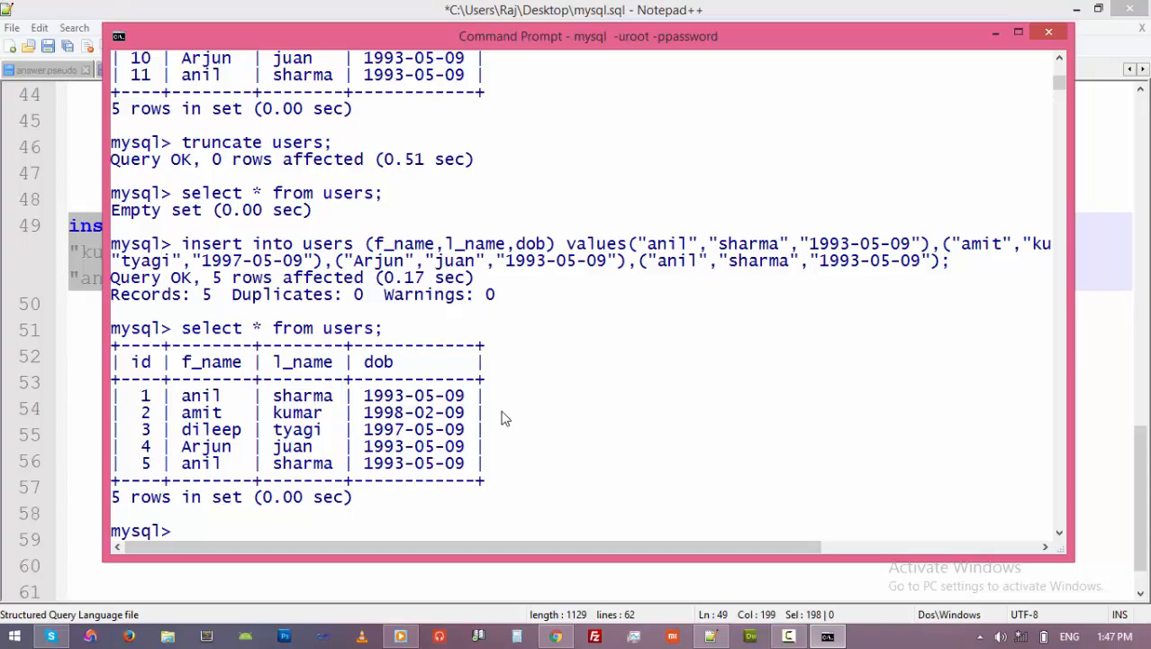